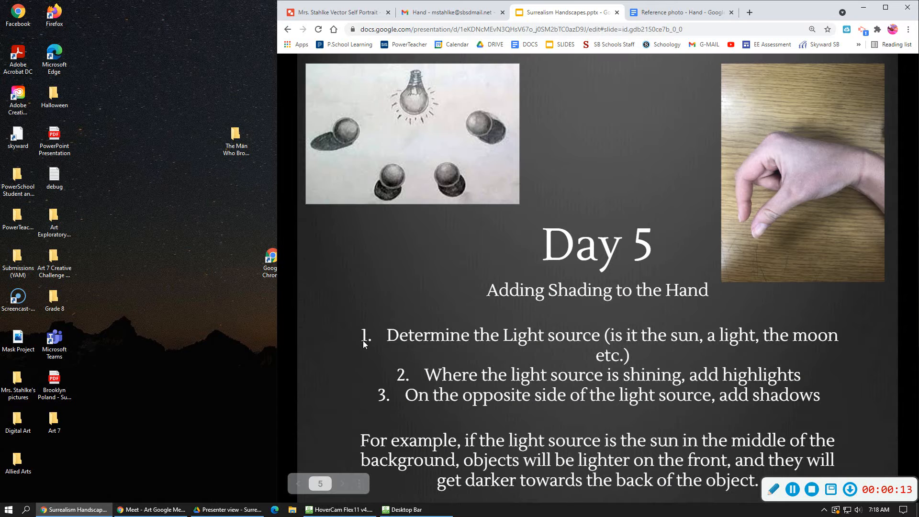
{"action": "mouse_move", "coordinate": [379, 344]}
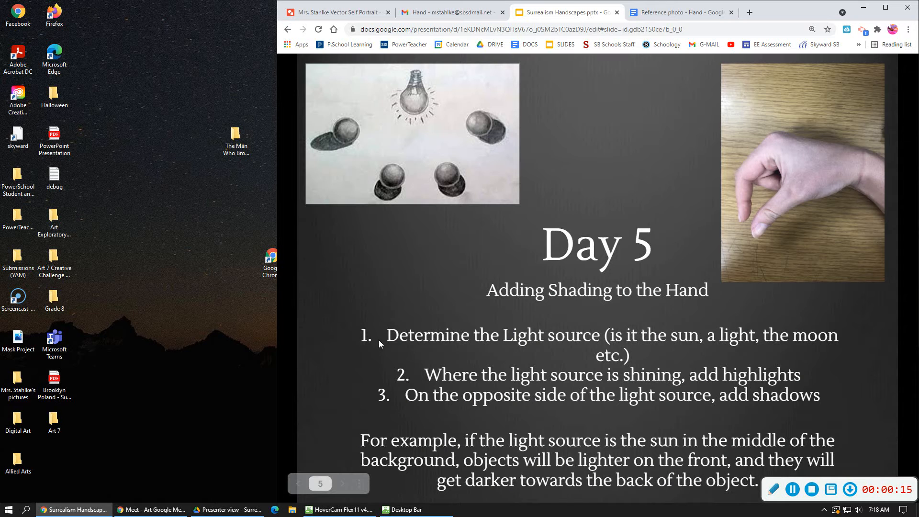